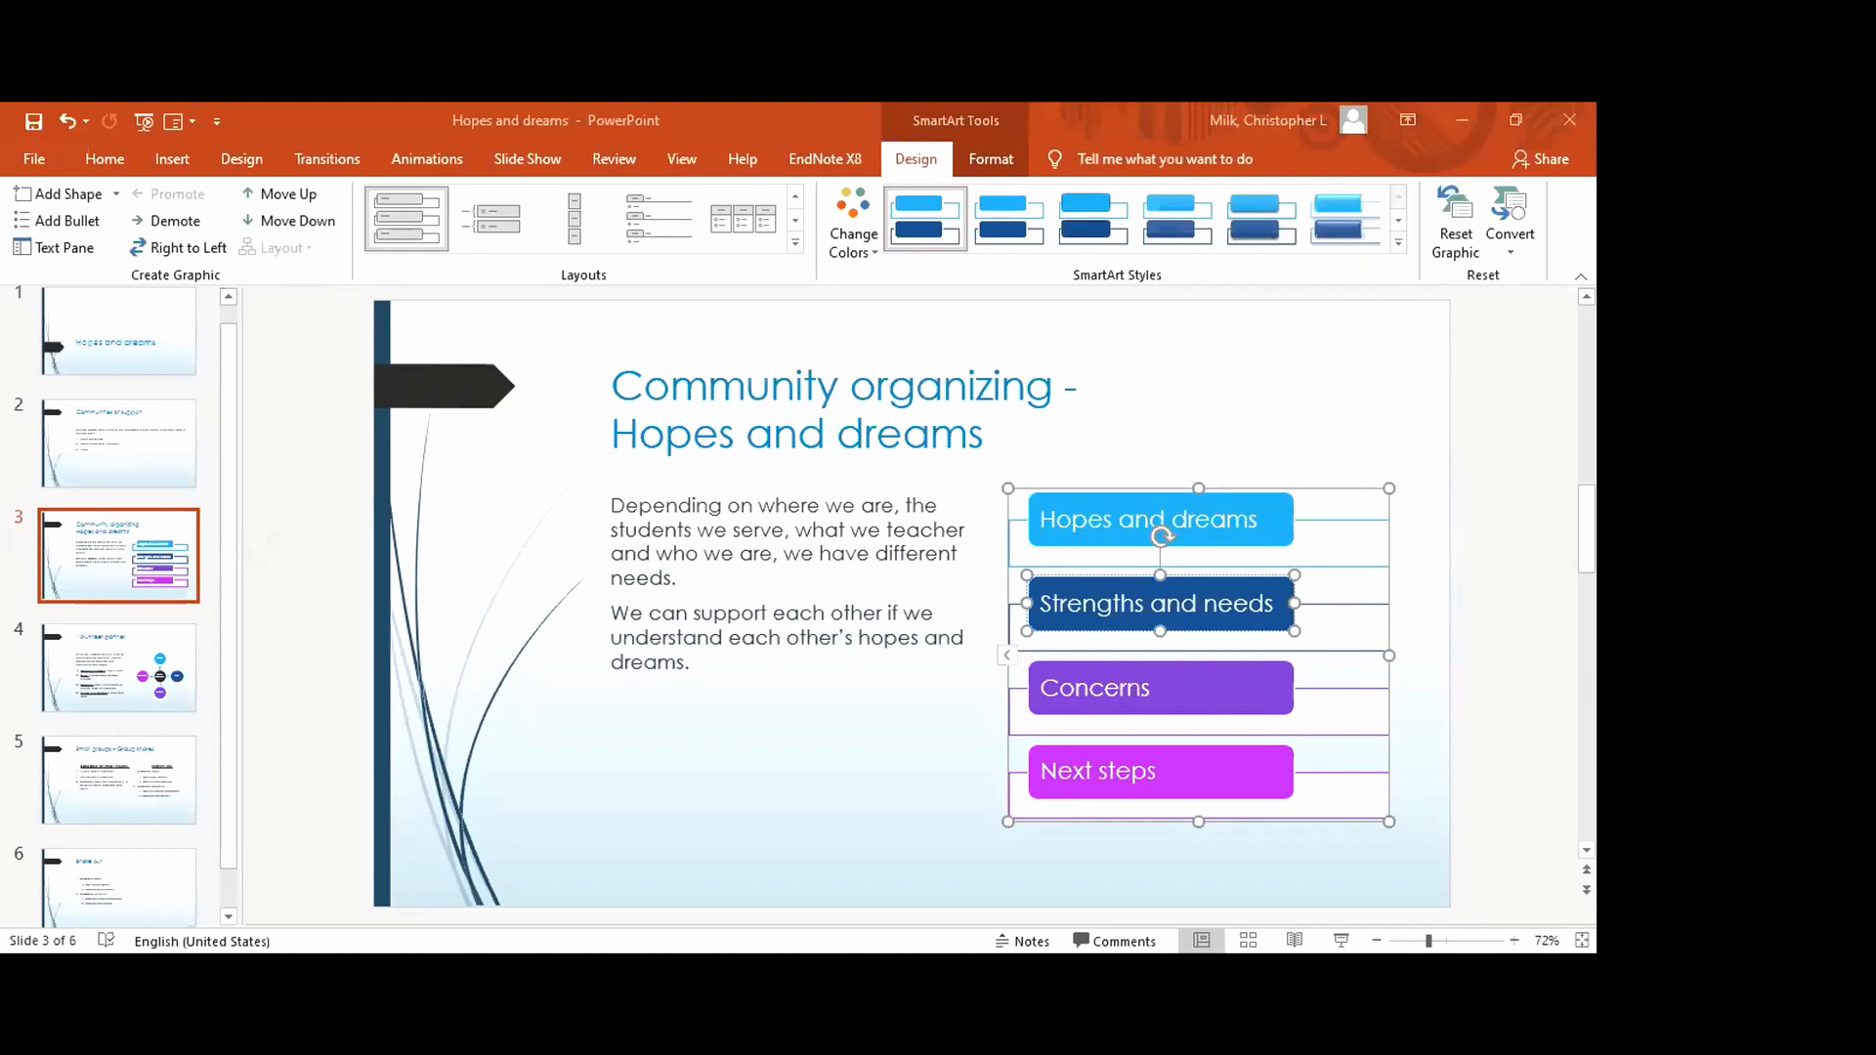
mouse_move(1579, 802)
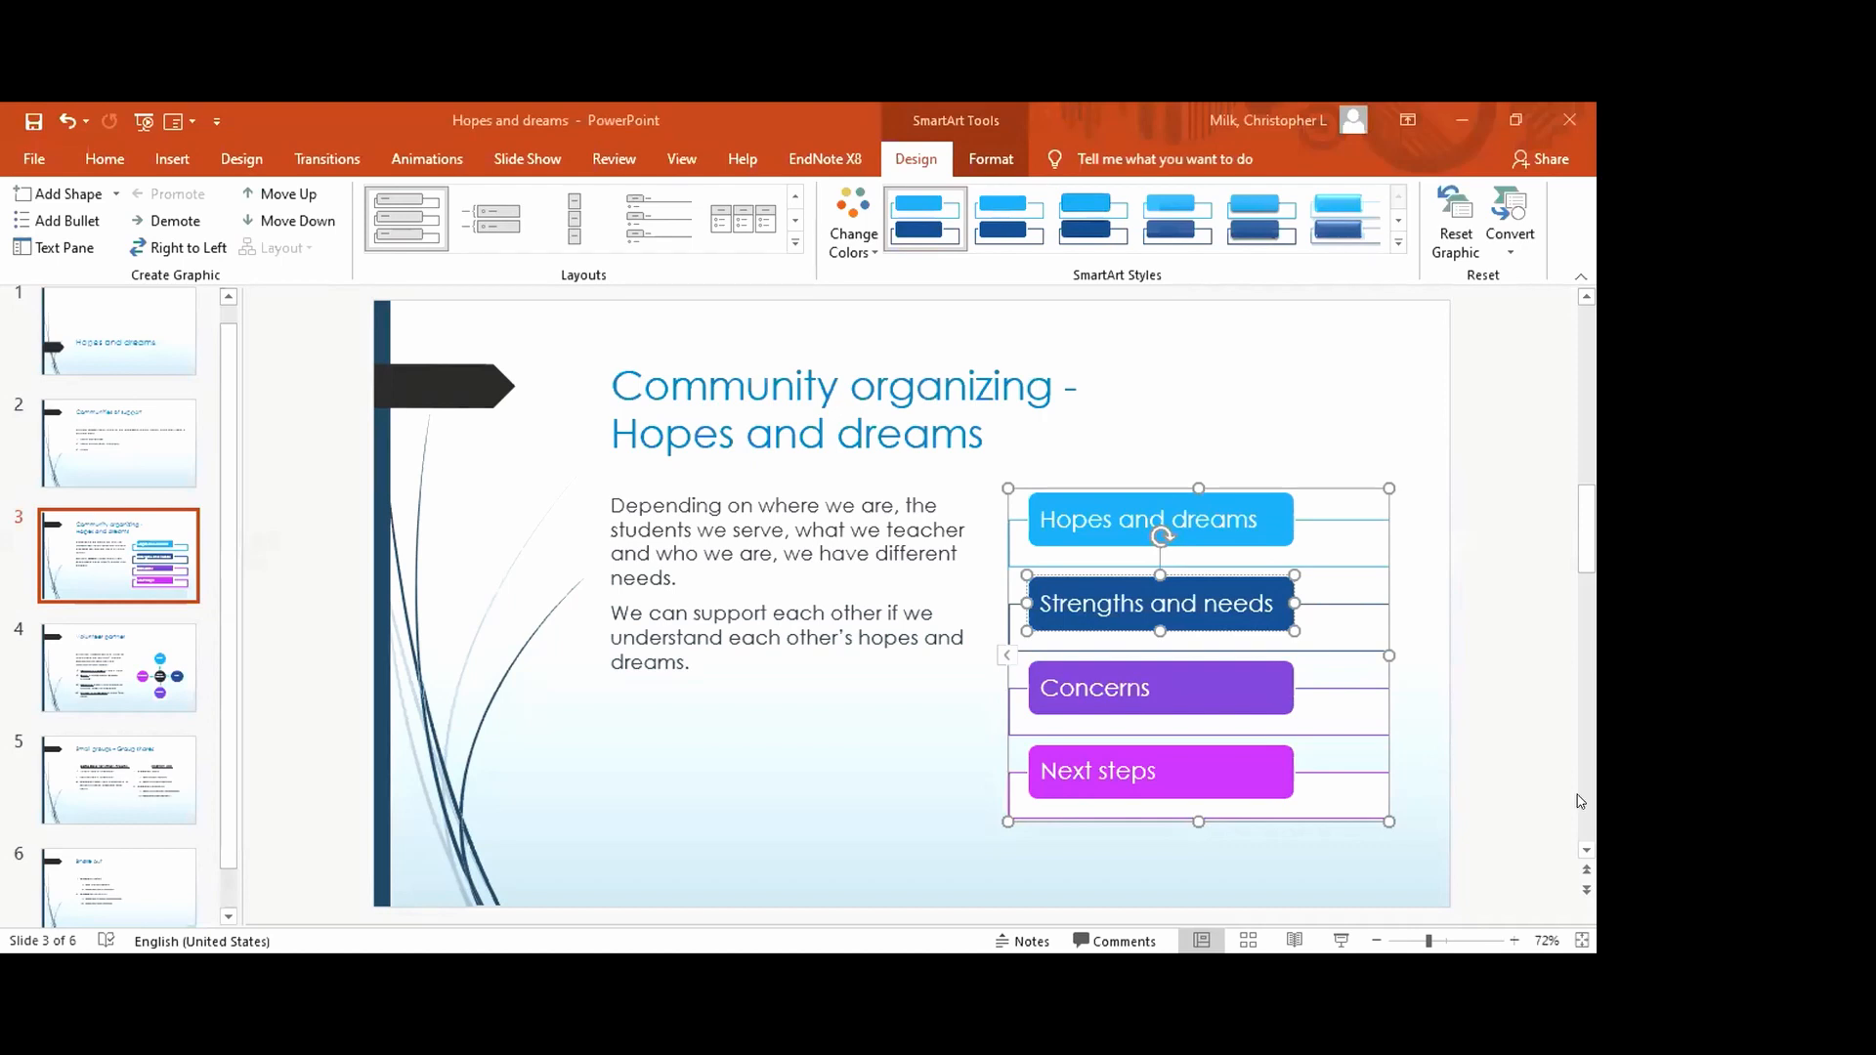
mouse_move(921, 528)
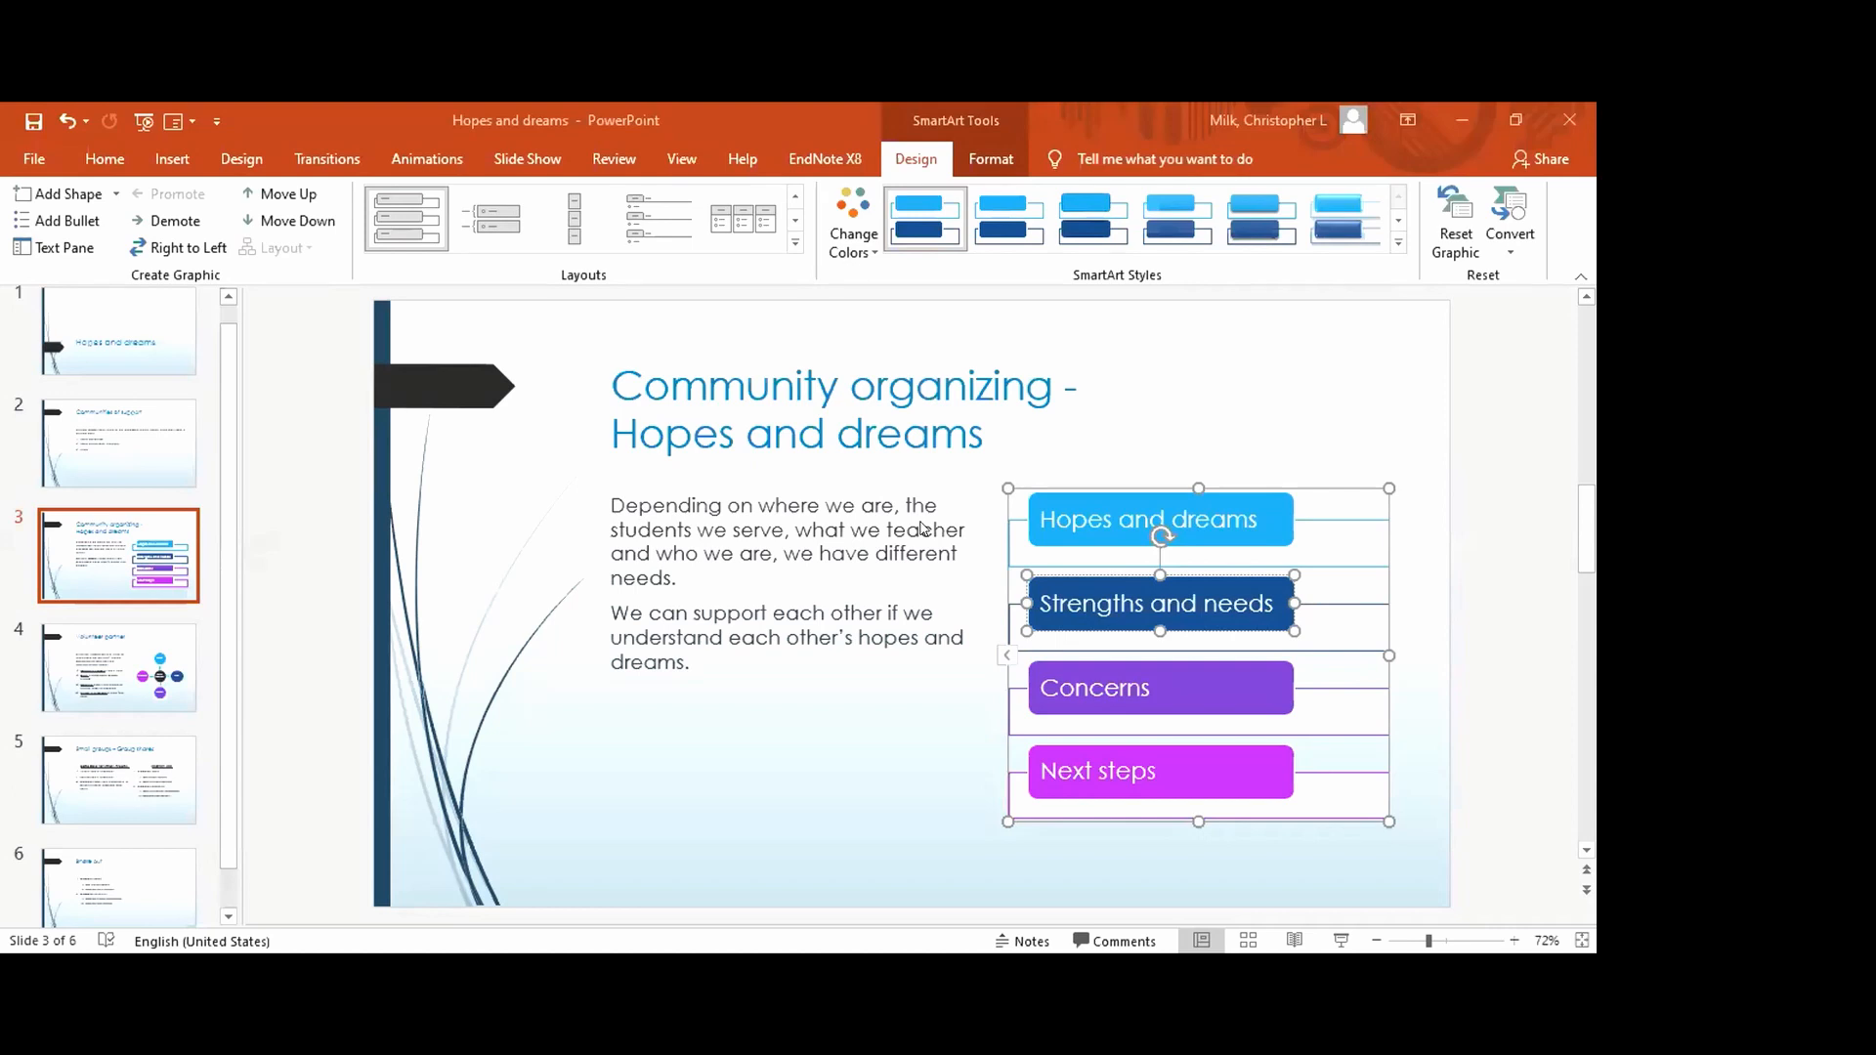
mouse_move(140, 454)
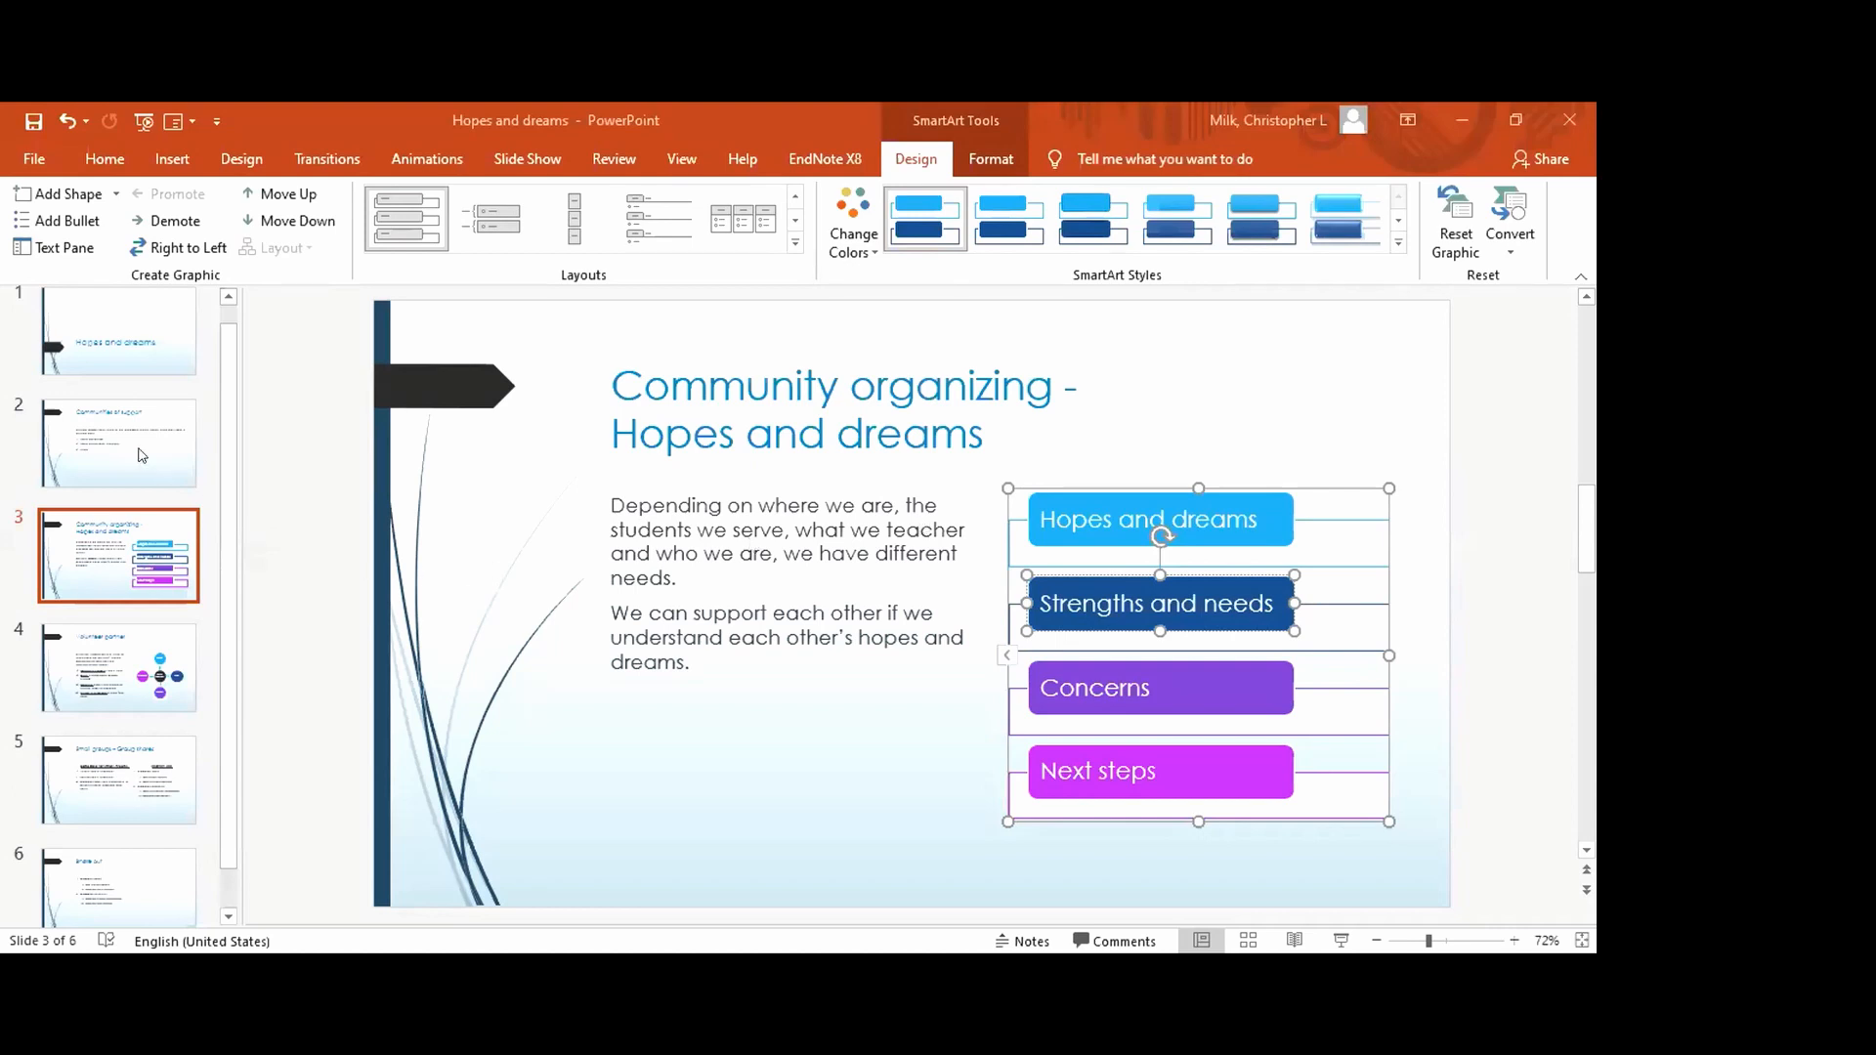
Show slide 2, 'Communities of support', with its three ways to support each other.
click(117, 443)
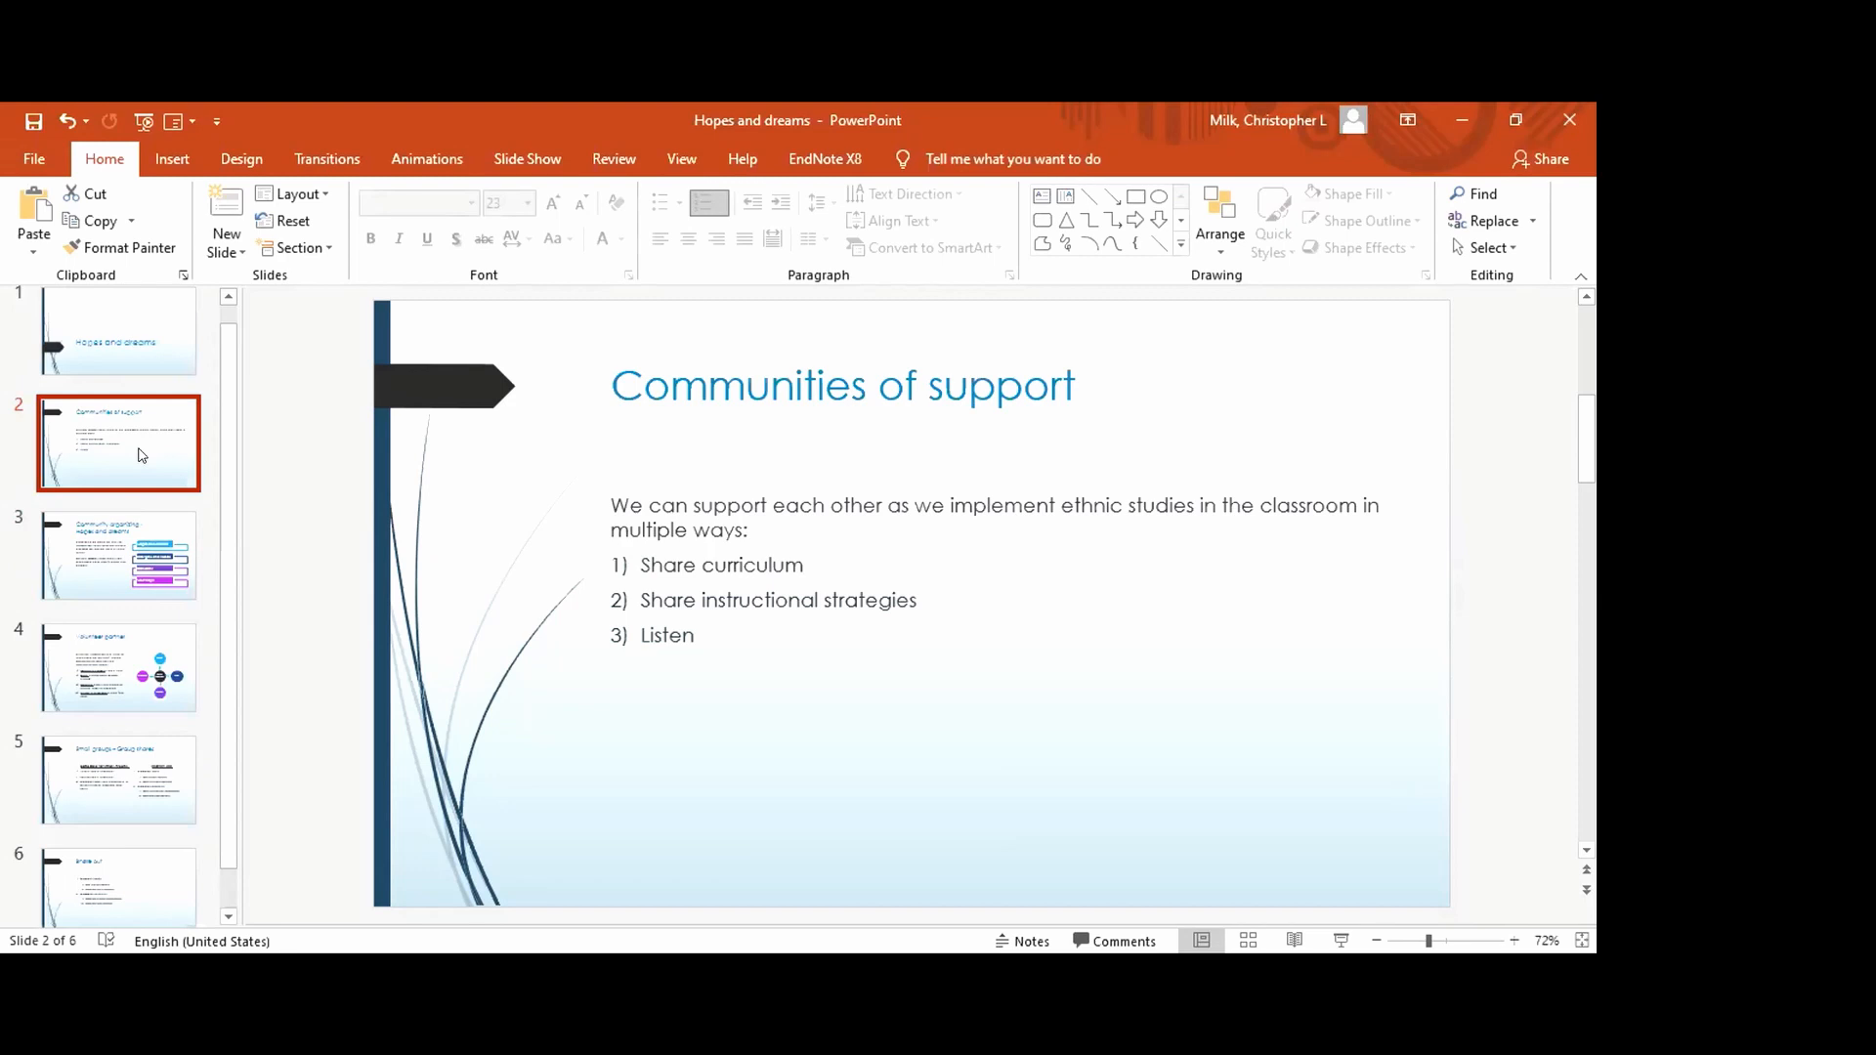
mouse_move(98, 559)
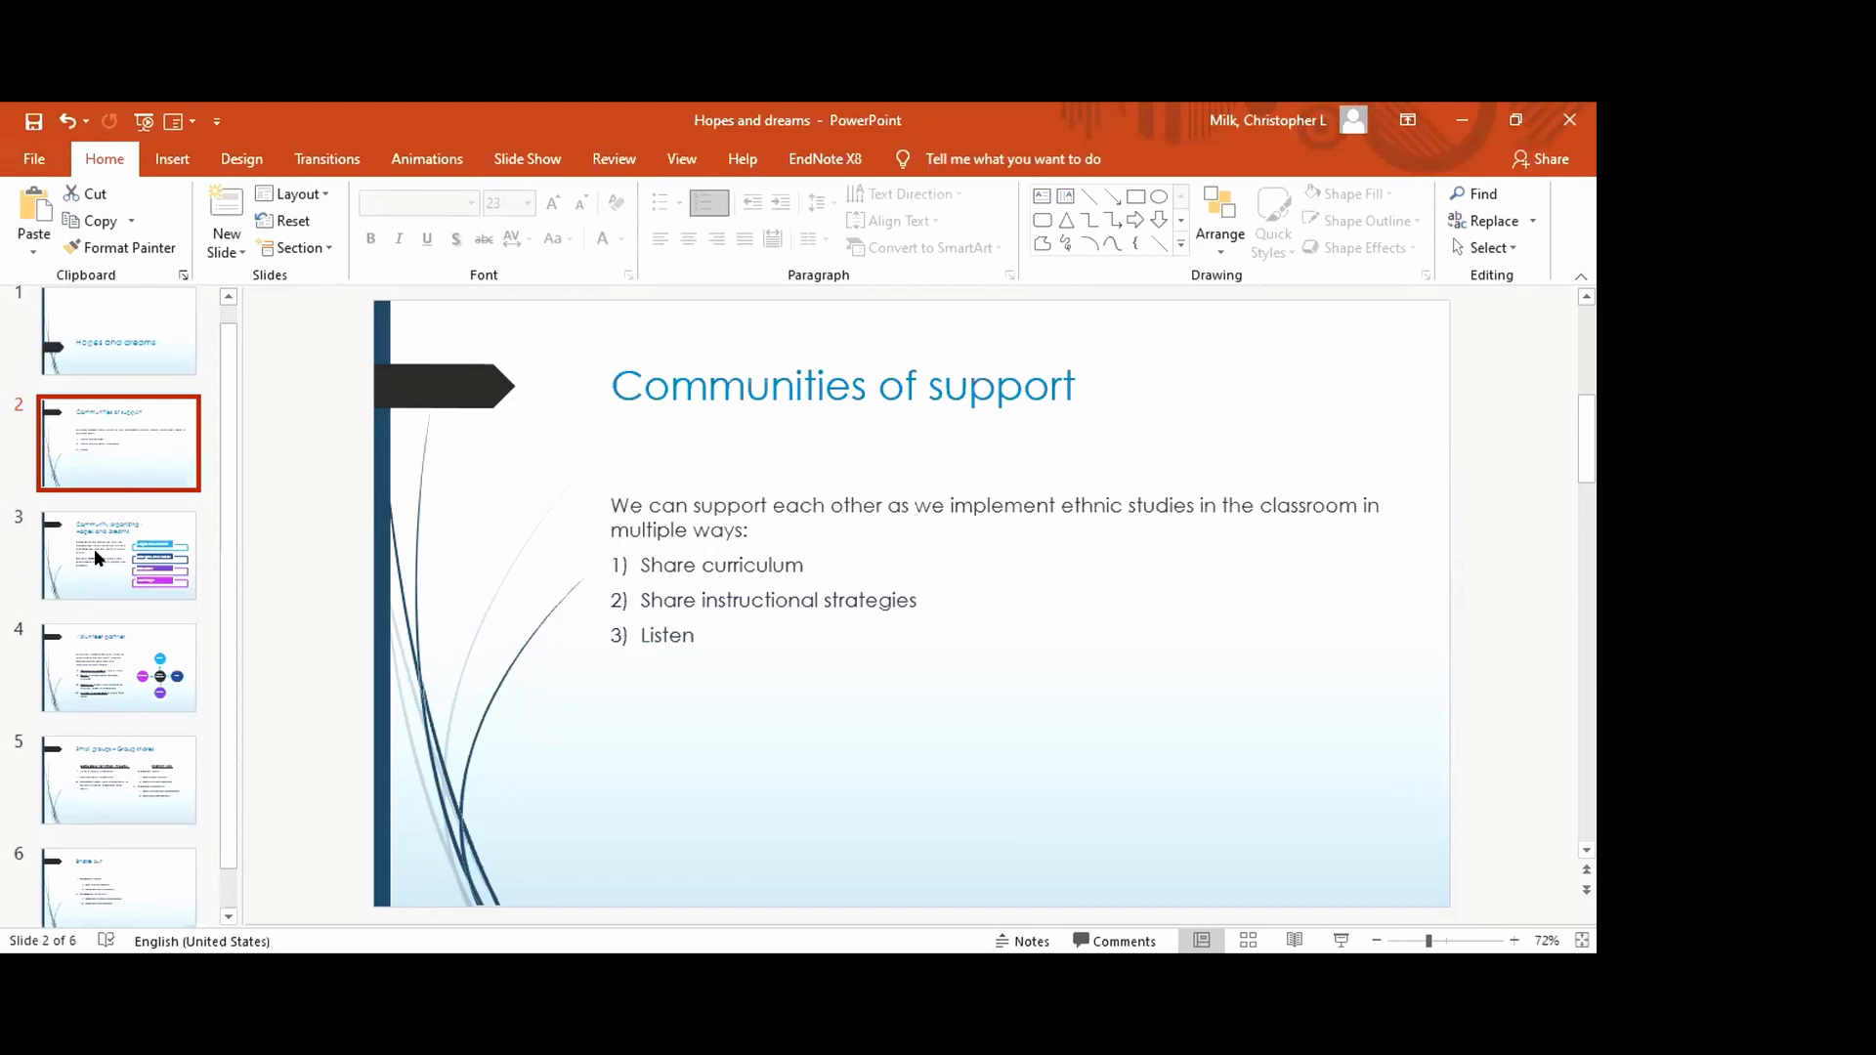
Select slide 3, 'Community organizing - Hopes and dreams', and show its slide options menu.
right_click(117, 554)
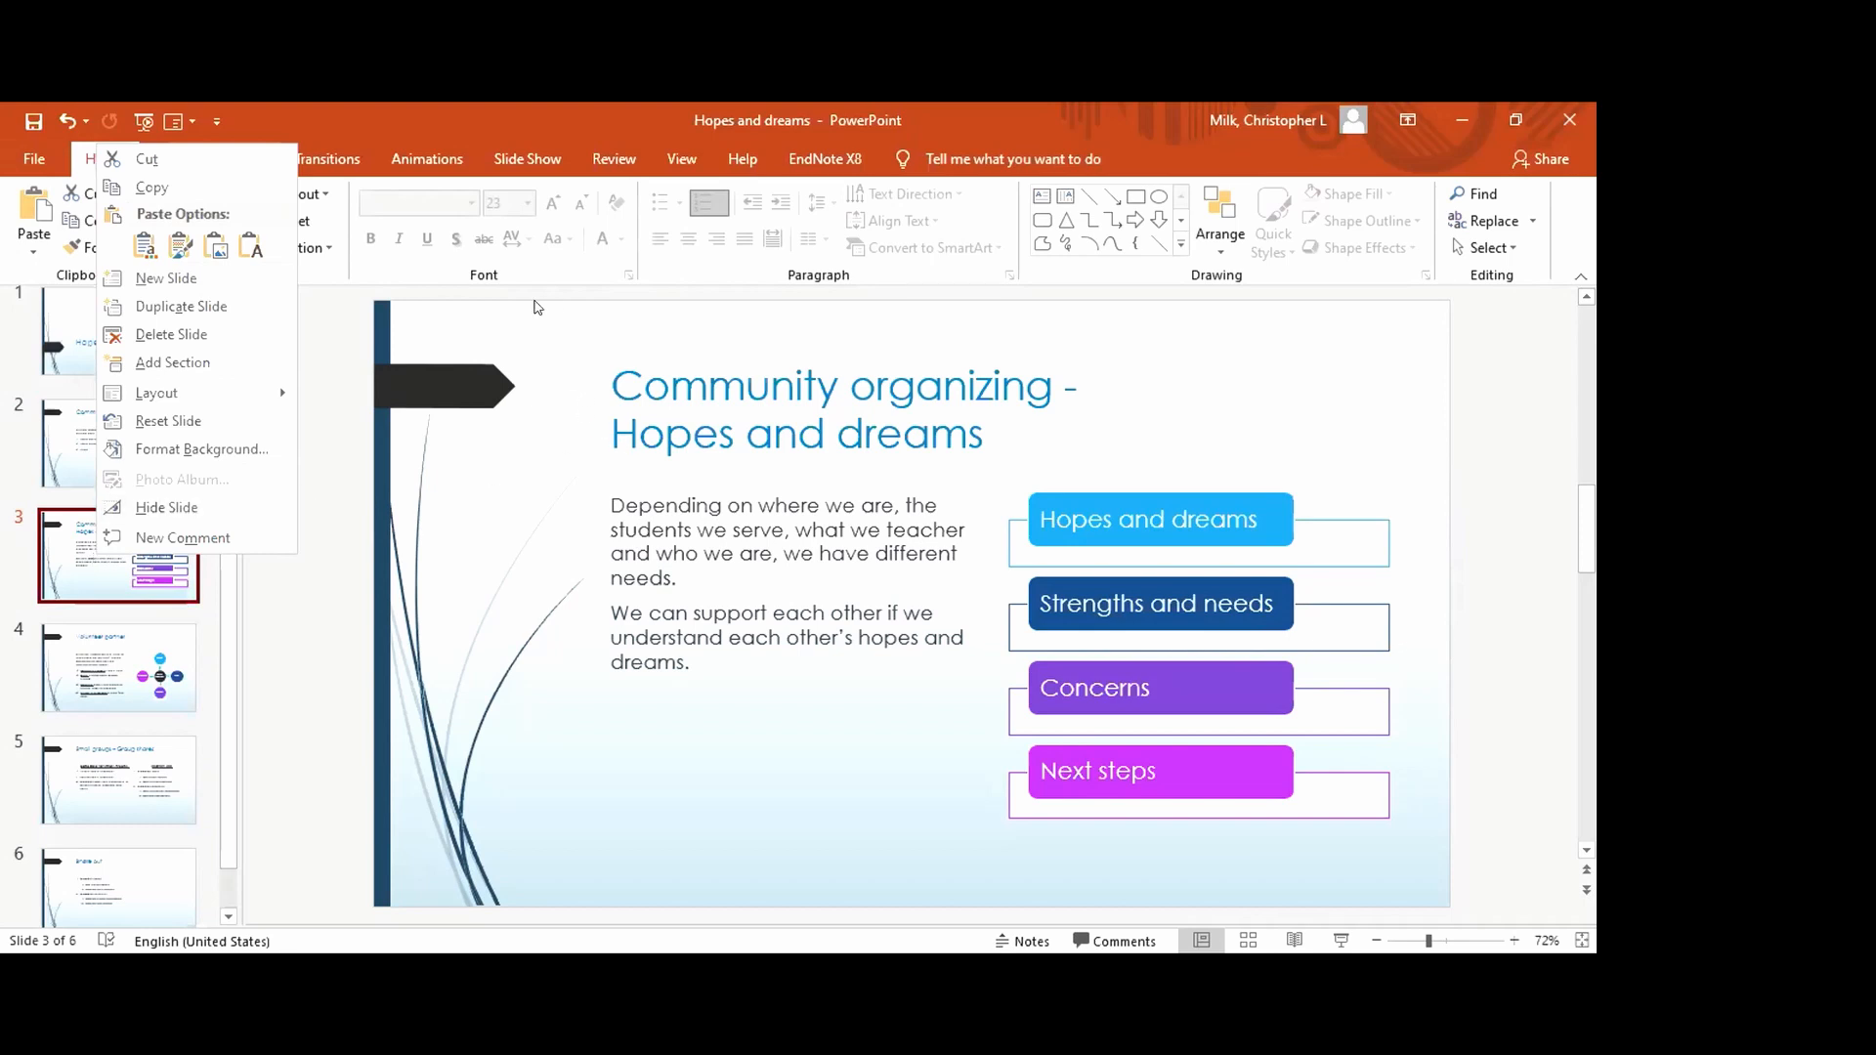
mouse_move(496, 428)
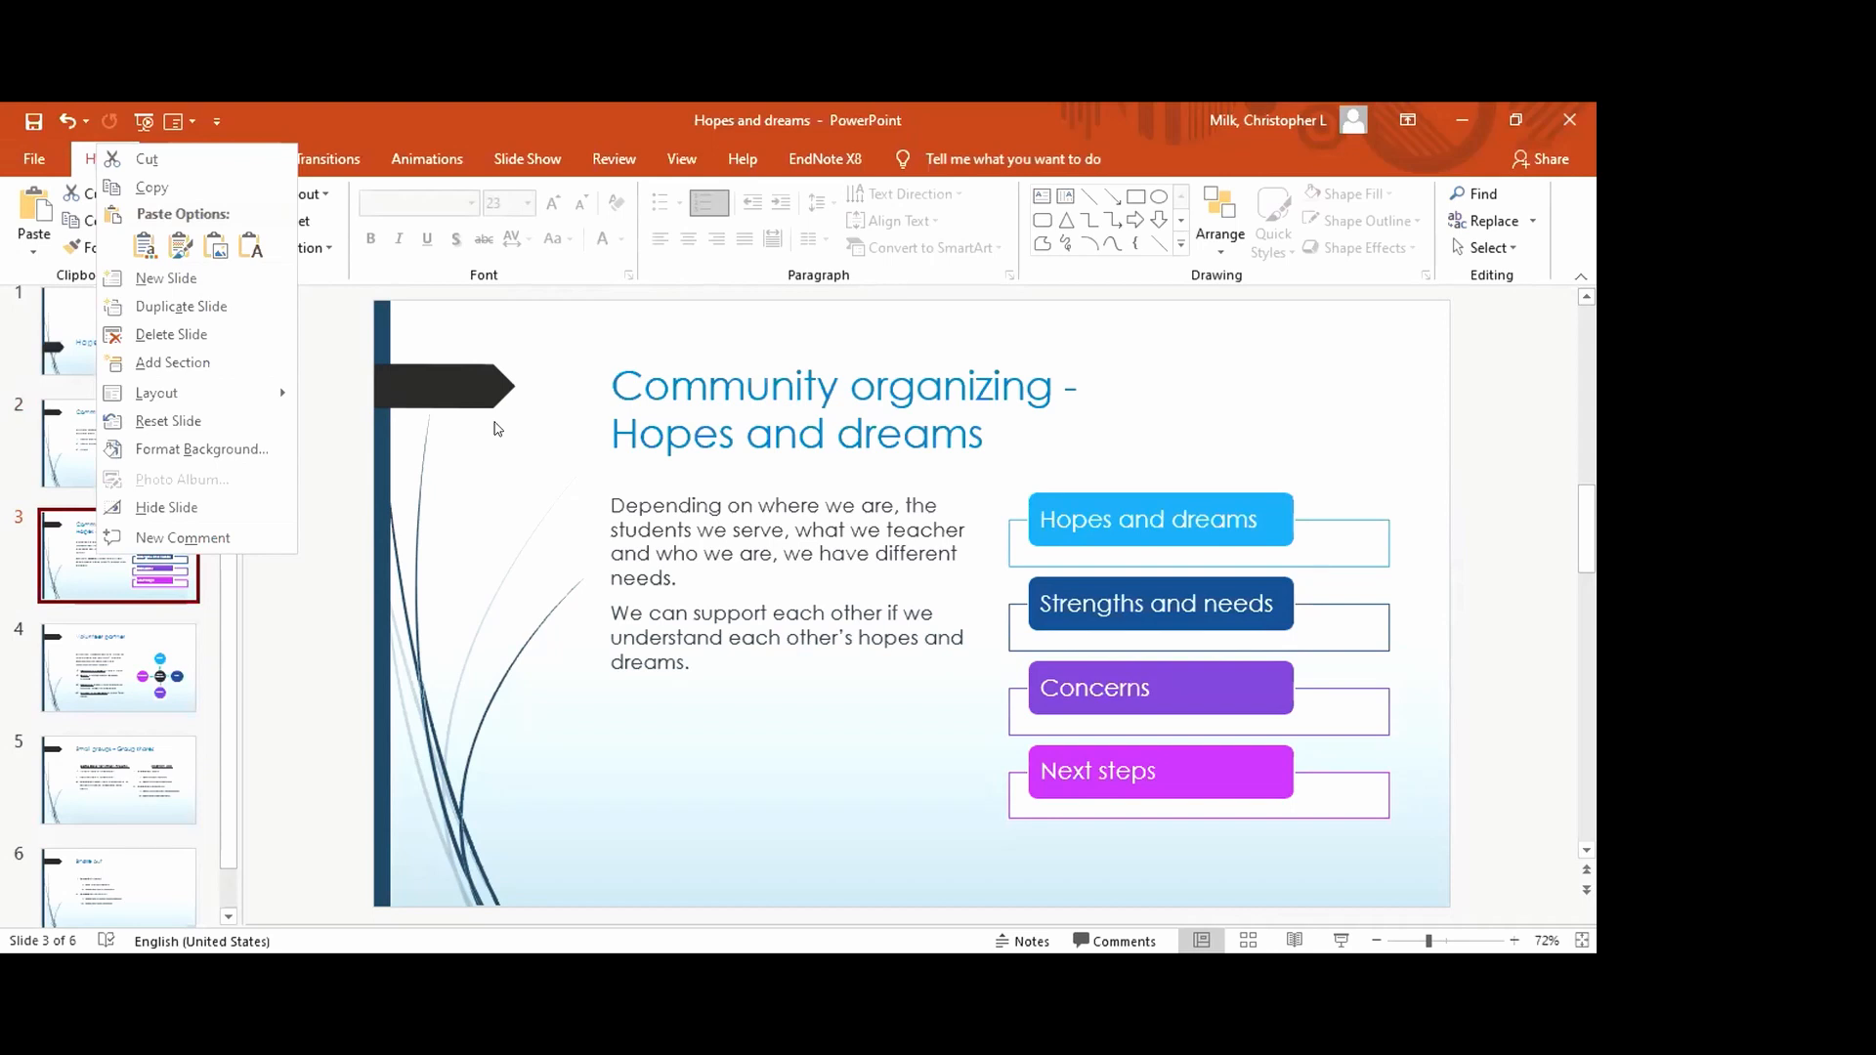
mouse_move(444, 438)
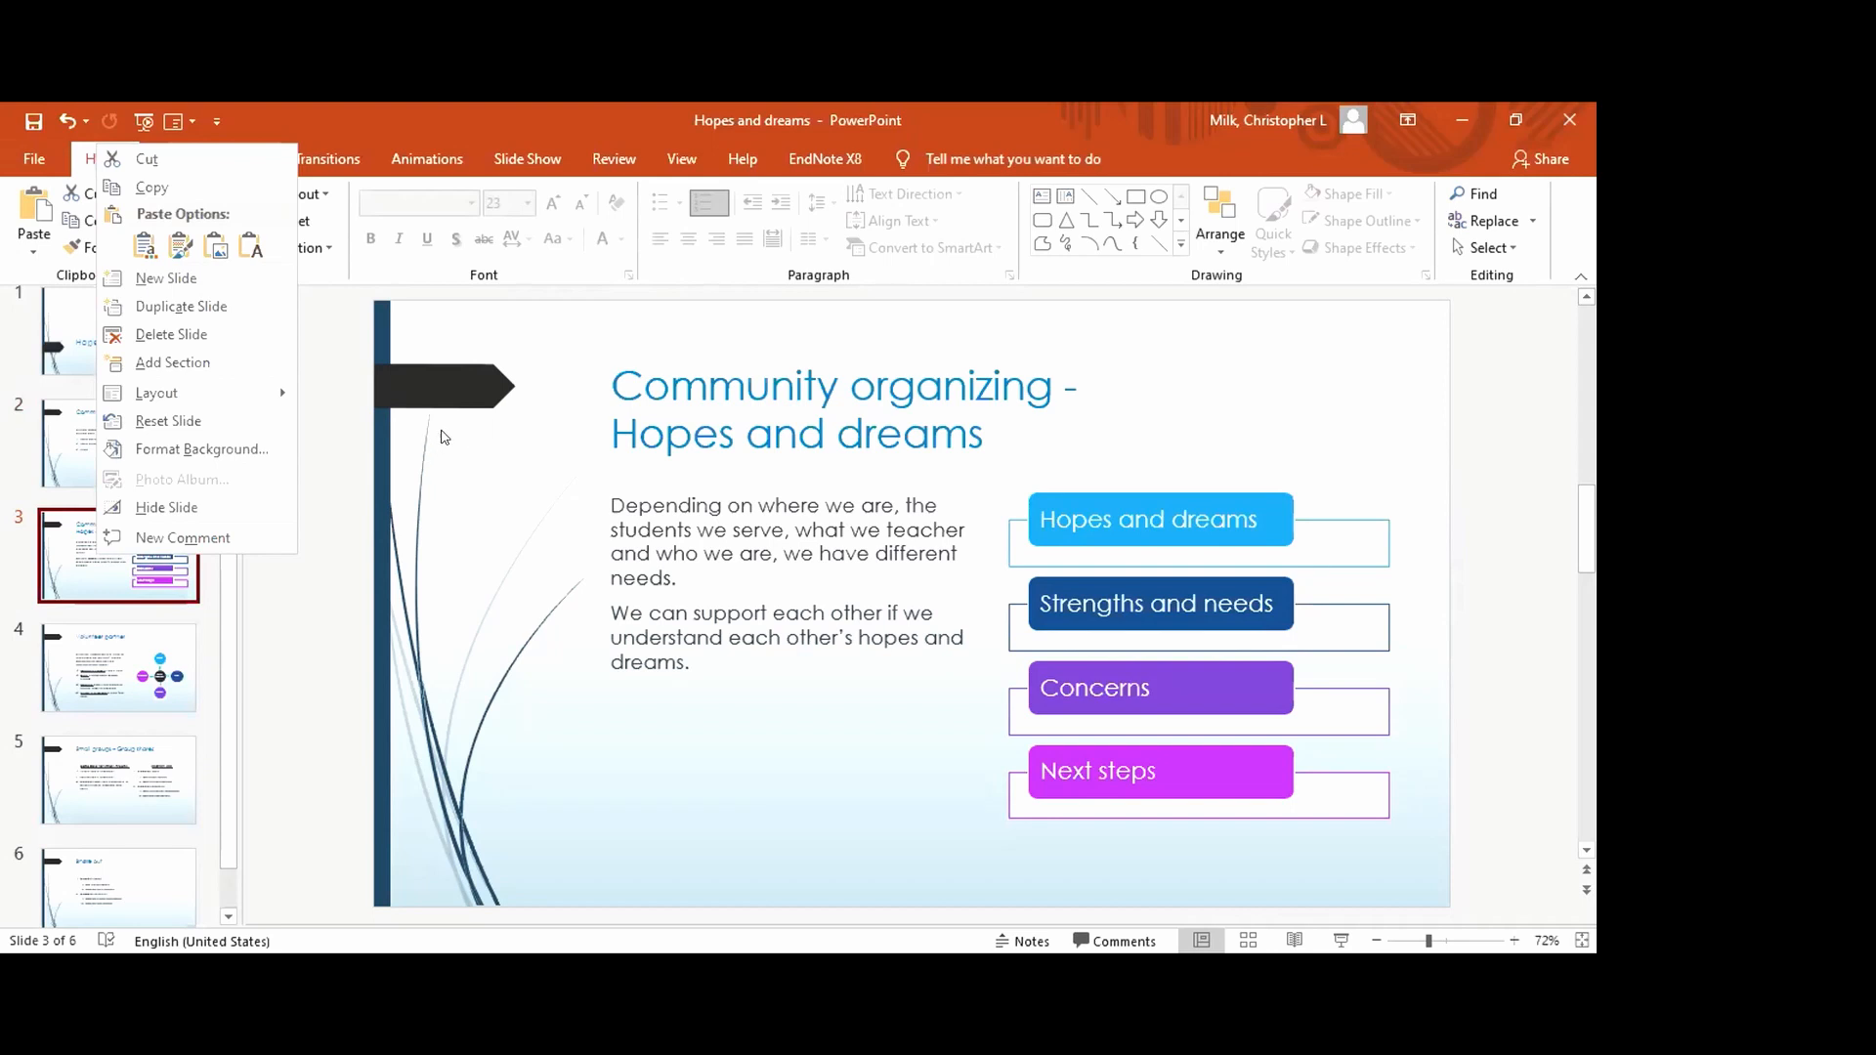